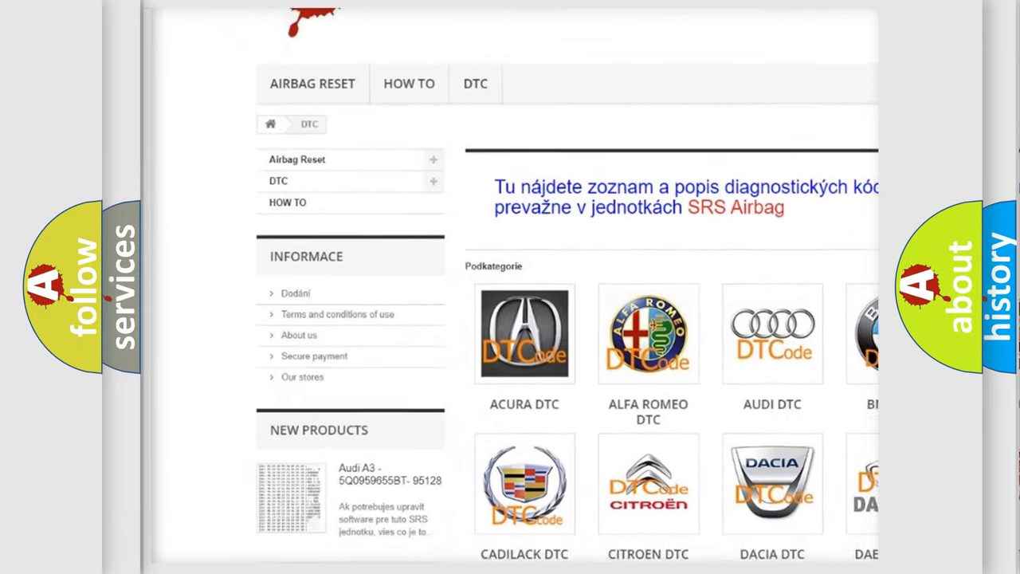
scroll(down, 3)
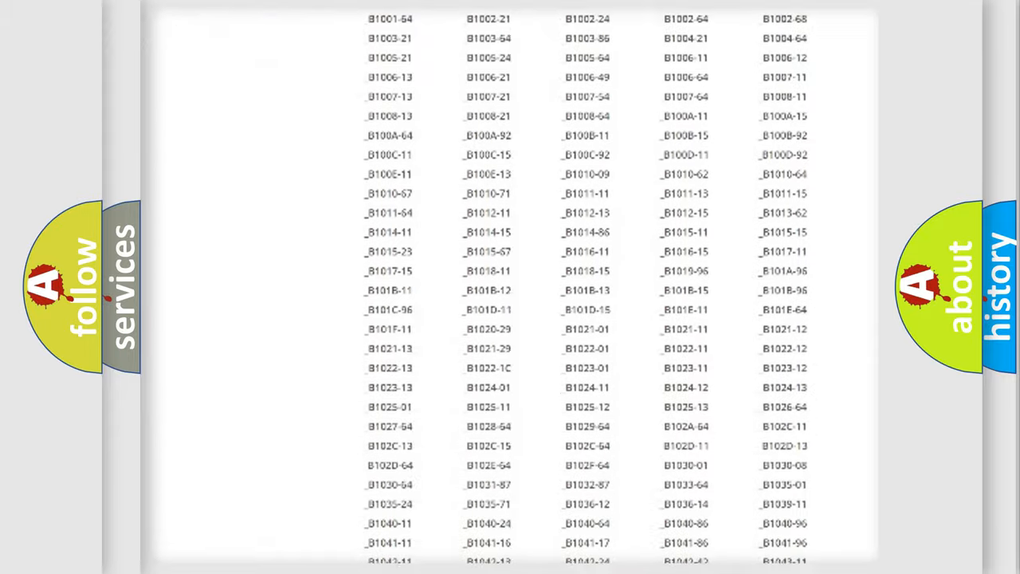
scroll(down, 3)
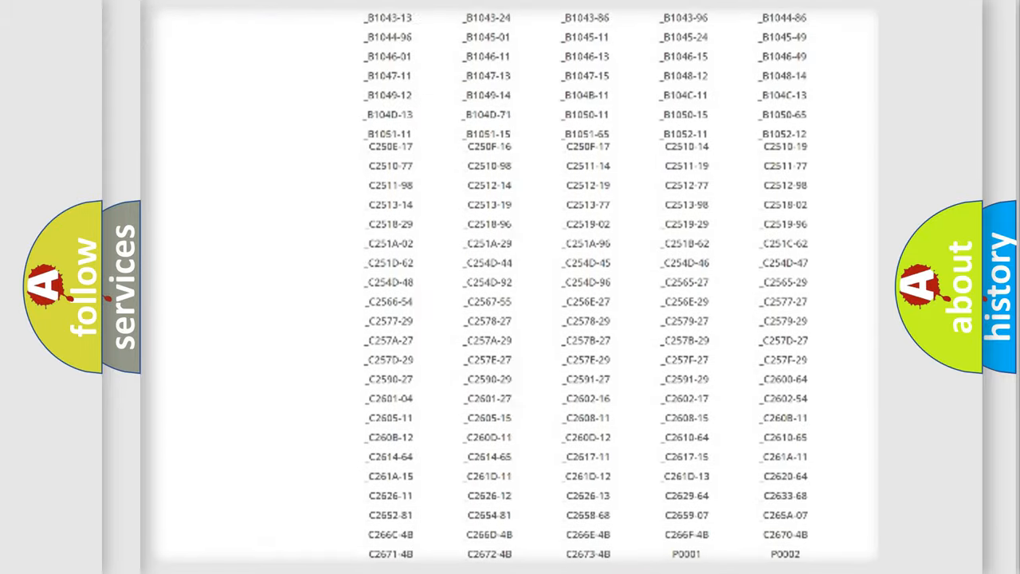